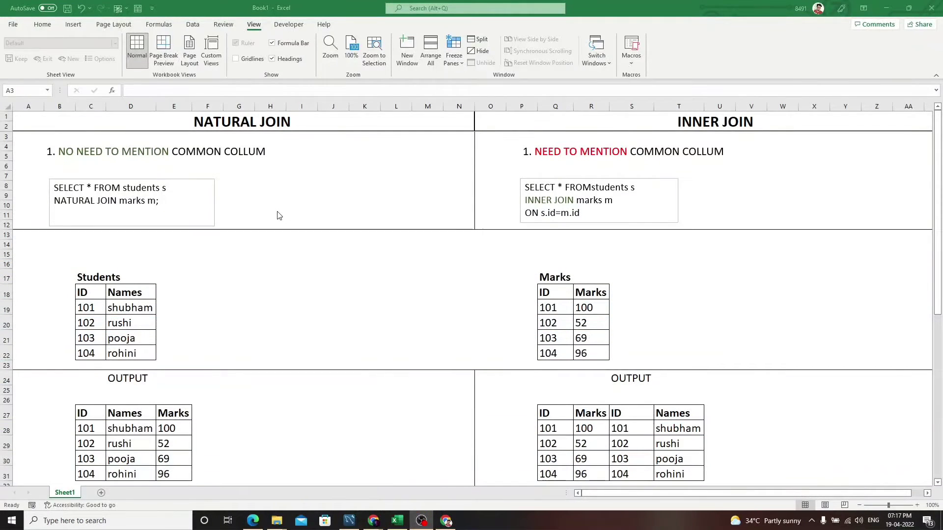
{"action": "mouse_move", "coordinate": [336, 216]}
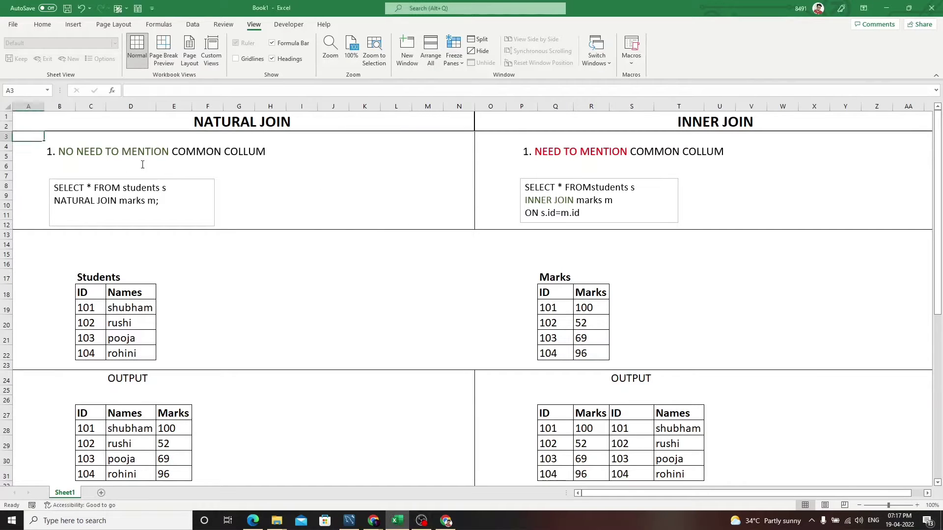
{"action": "mouse_move", "coordinate": [166, 161]}
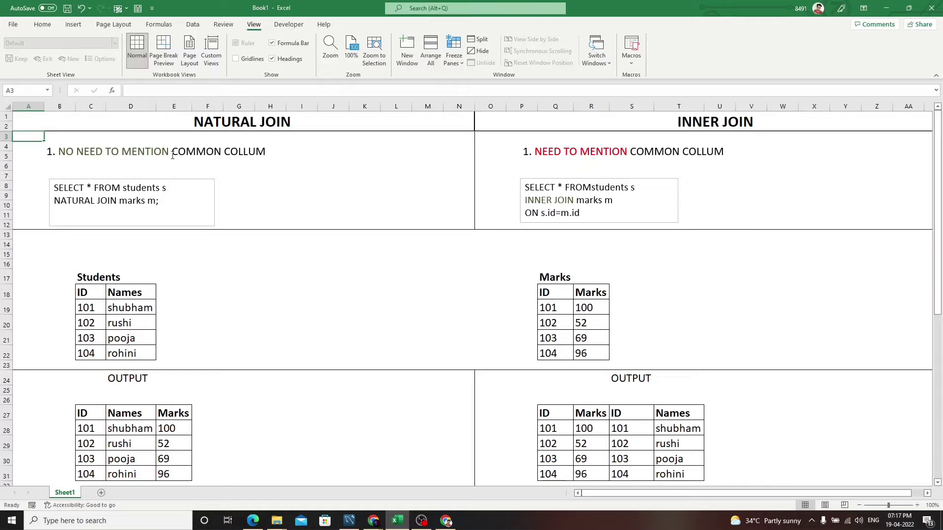
- Color NATURAL JOIN red in the left query's text box
{"action": "left_click", "coordinate": [238, 234]}
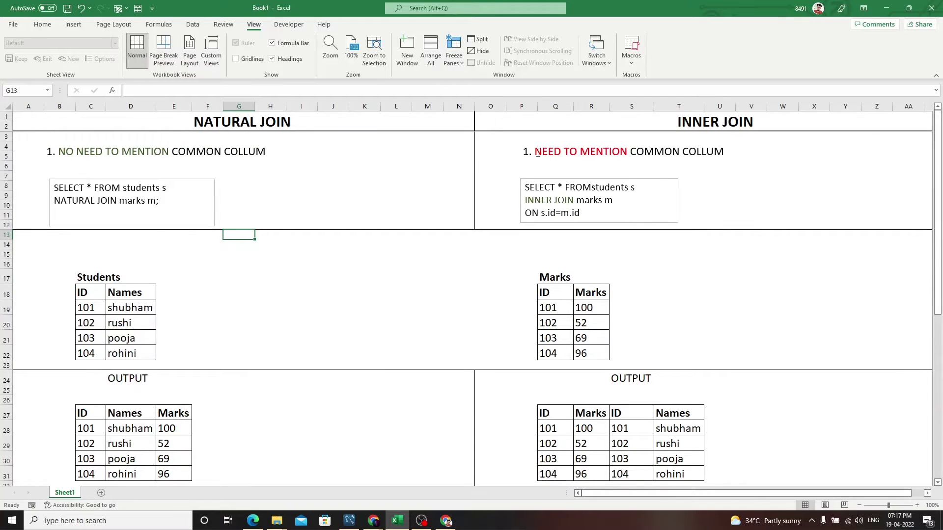
{"action": "left_click", "coordinate": [301, 244]}
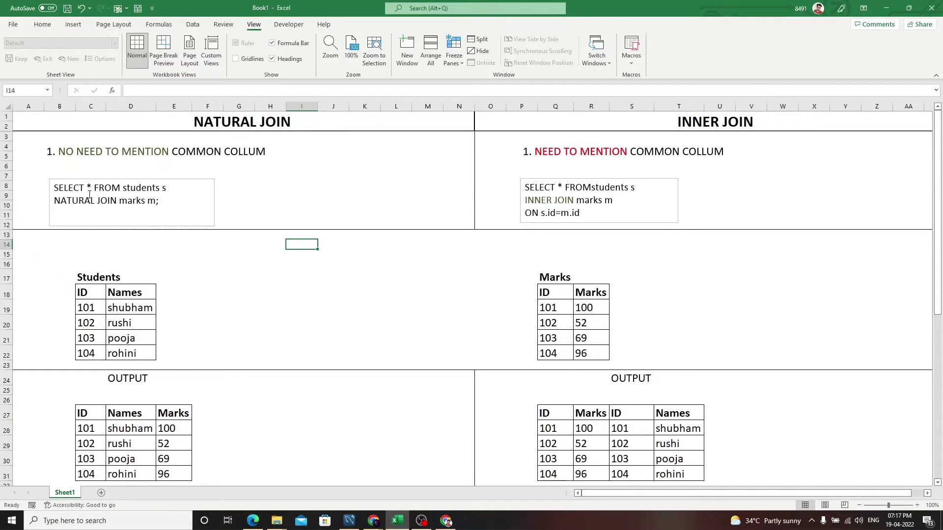
{"action": "left_click", "coordinate": [132, 208]}
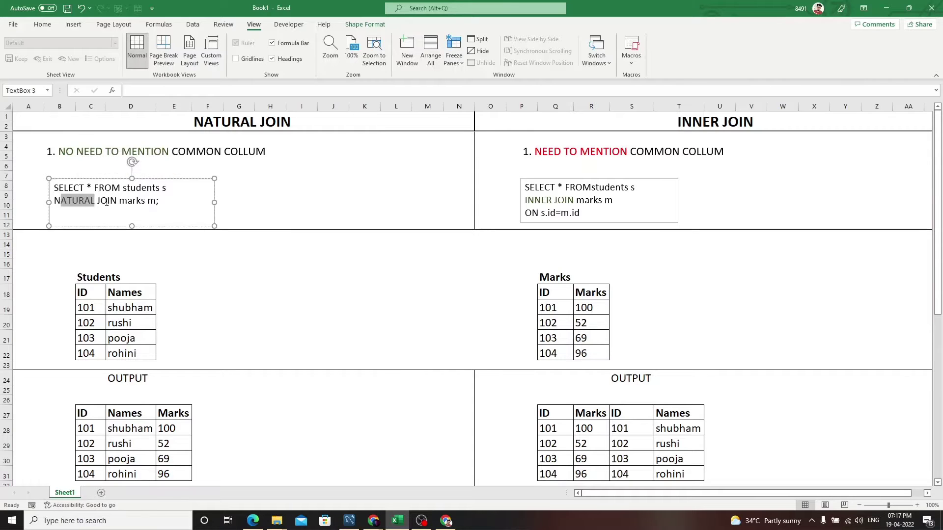
{"action": "left_click", "coordinate": [42, 25]}
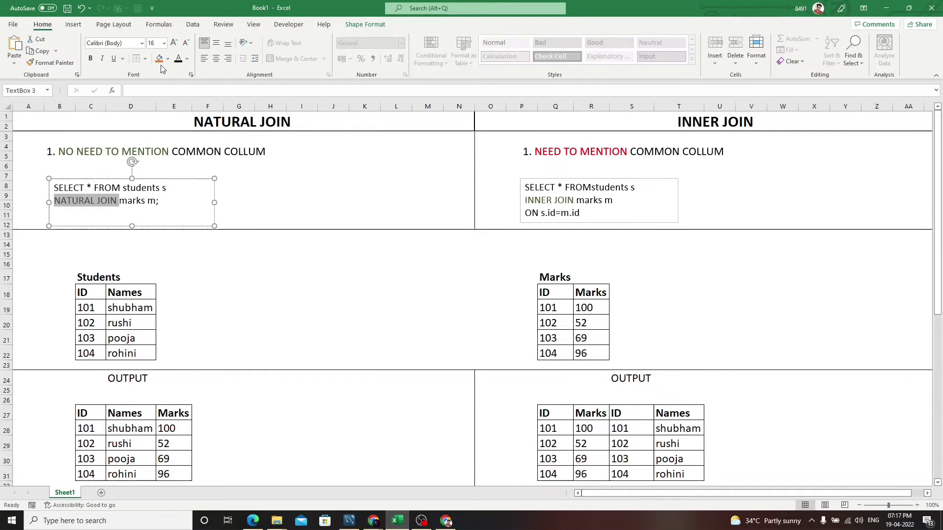
{"action": "left_click", "coordinate": [185, 58]}
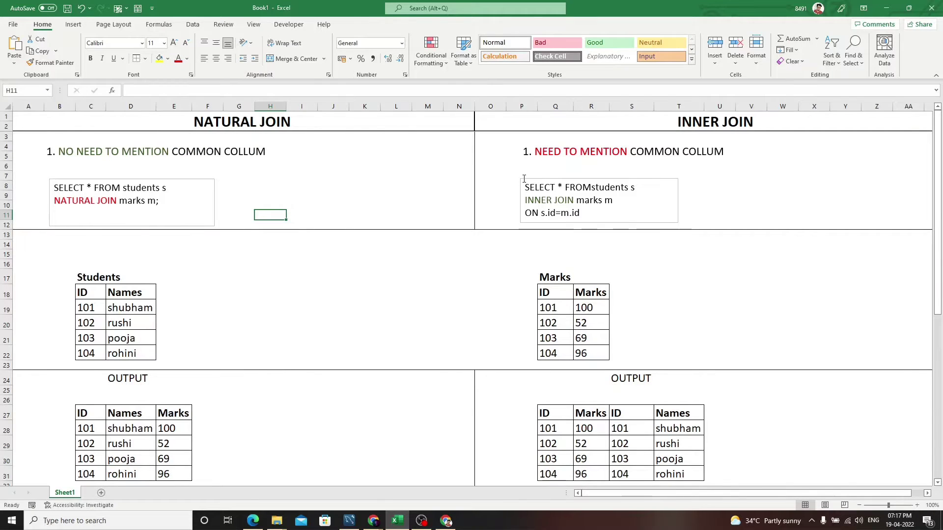
- Recolor ON s.id=m.id dark gold in the right query's text box
{"action": "left_click", "coordinate": [598, 200]}
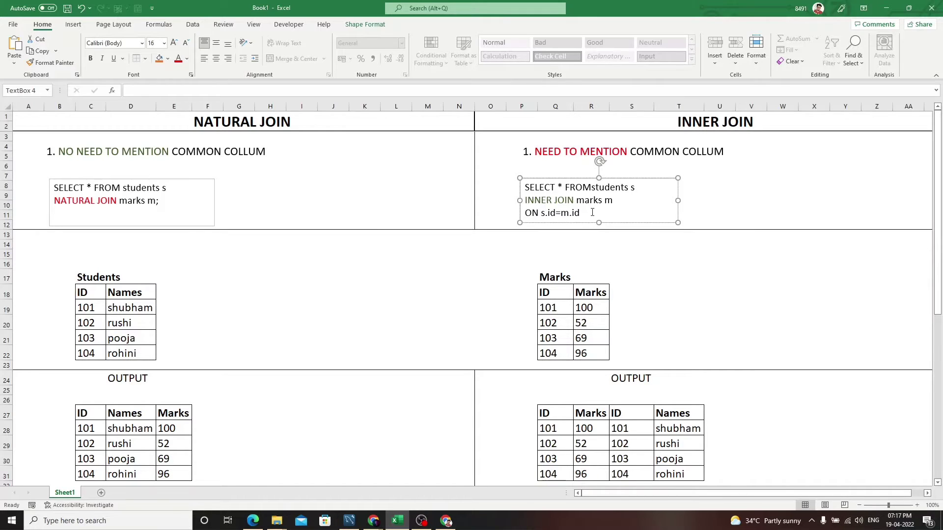
{"action": "left_click", "coordinate": [187, 58]}
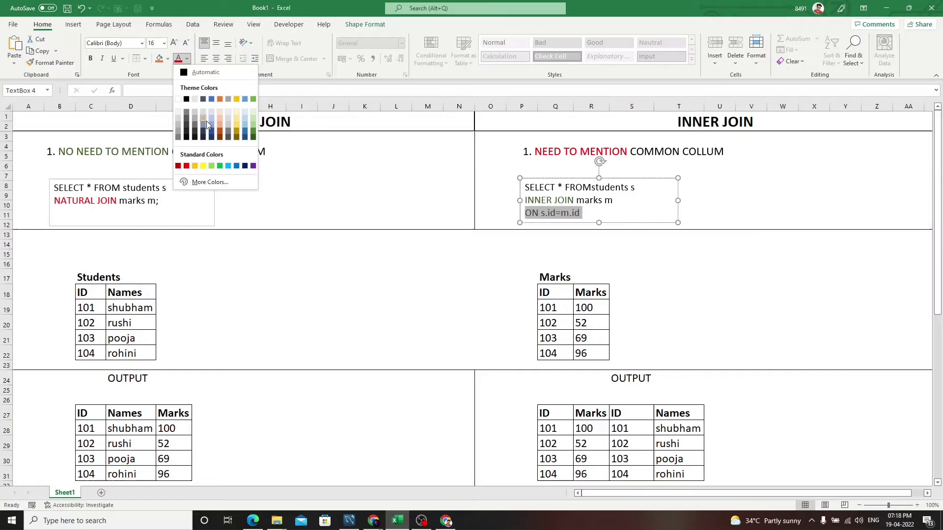
{"action": "left_click", "coordinate": [207, 117]}
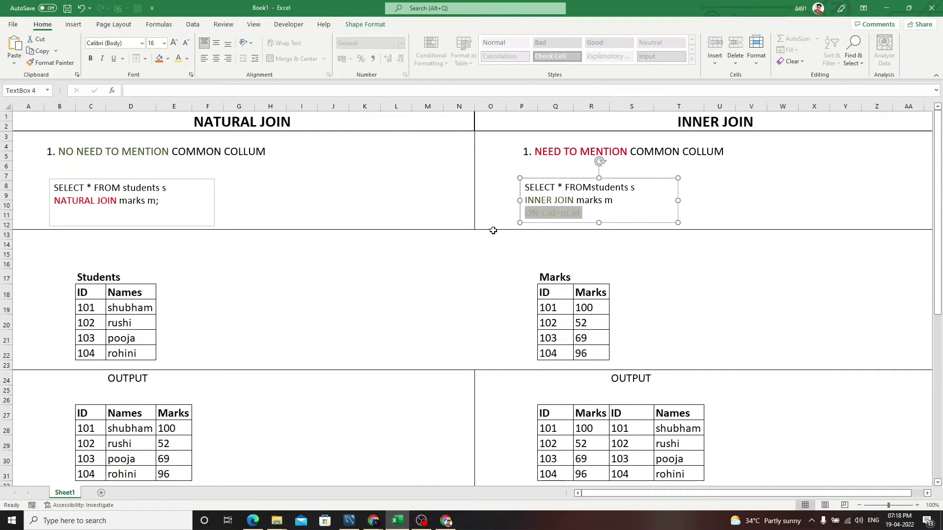
{"action": "left_click", "coordinate": [177, 59]}
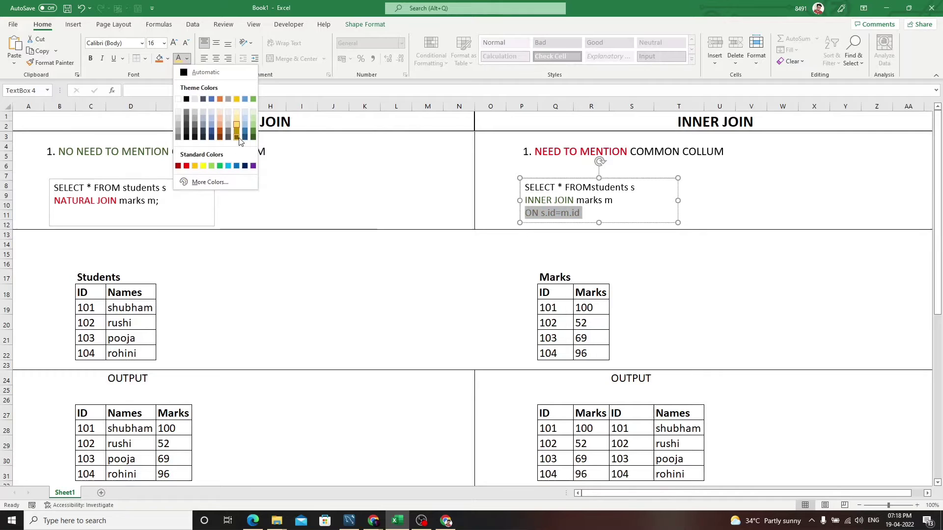
{"action": "left_click", "coordinate": [365, 294]}
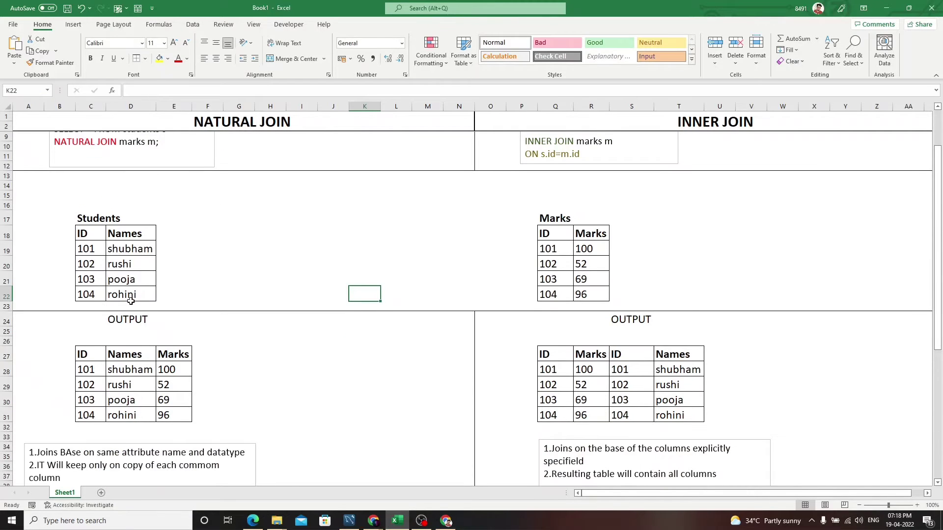
- Select the area around the Marks table
{"action": "left_click", "coordinate": [333, 175]}
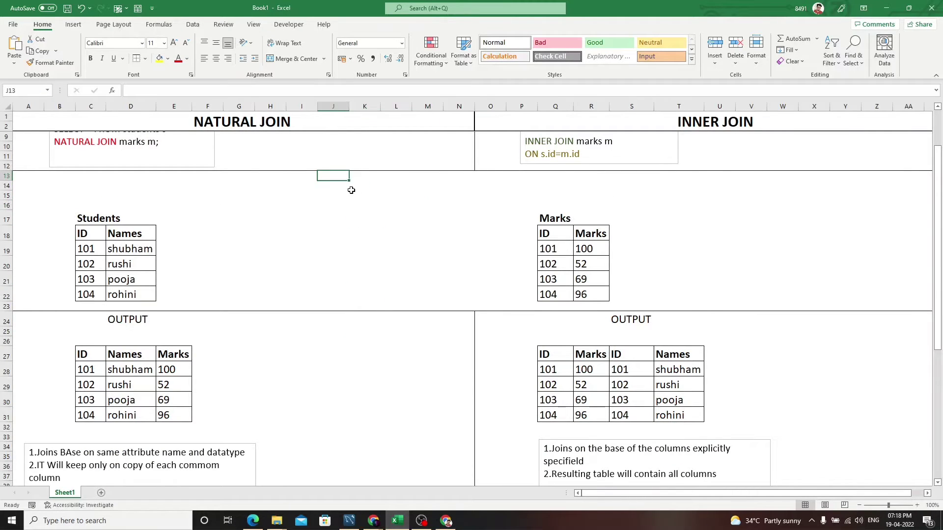
{"action": "left_click", "coordinate": [365, 185]}
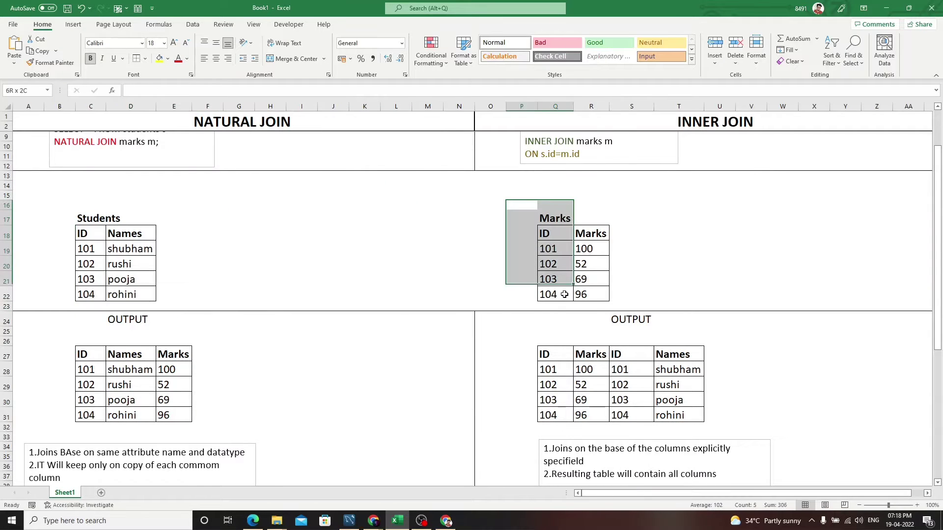
{"action": "left_click", "coordinate": [522, 205]}
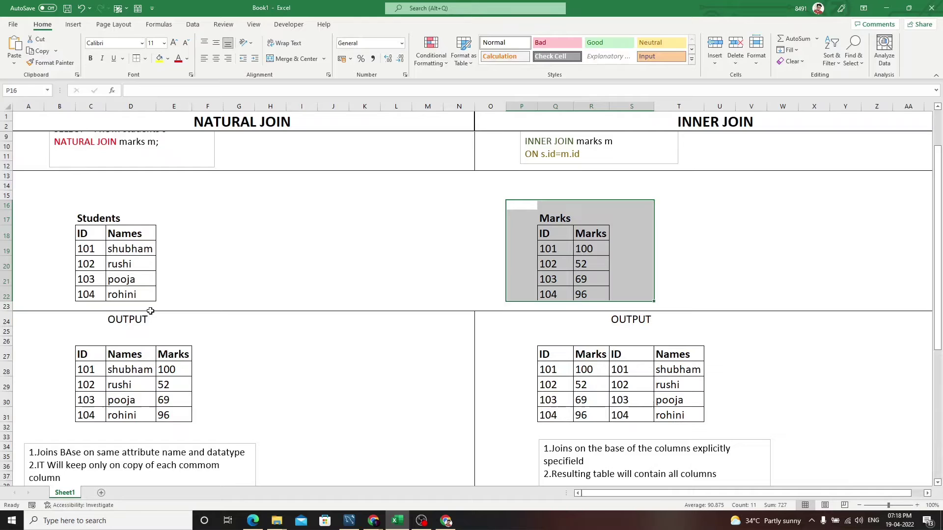
{"action": "scroll", "scroll_direction": "down", "scroll_amount": 3}
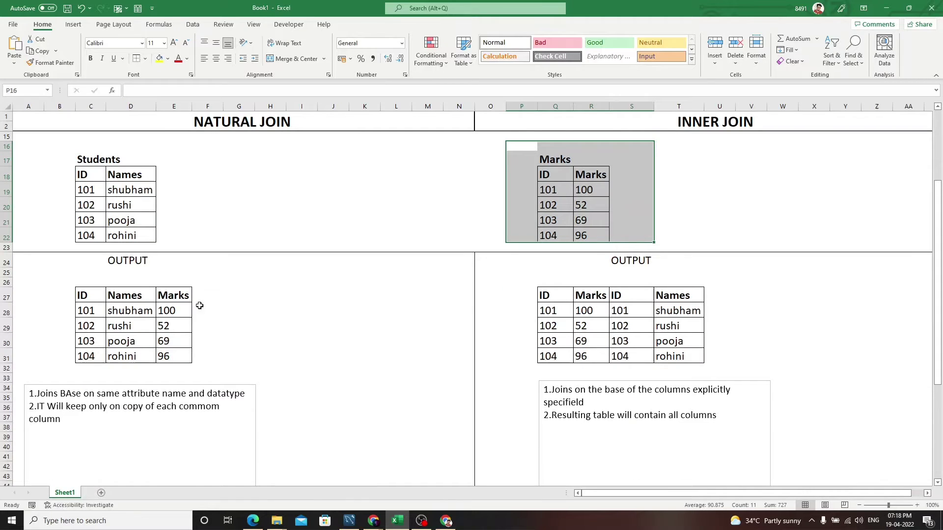
{"action": "left_click", "coordinate": [83, 175]}
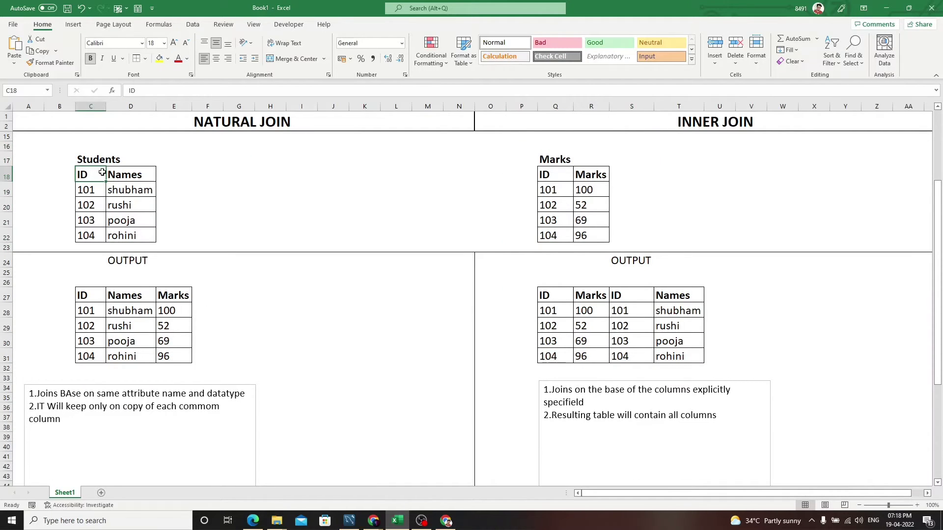
- Select the natural join output's ID values and the inner join query's SELECT * words
{"action": "left_click", "coordinate": [591, 174]}
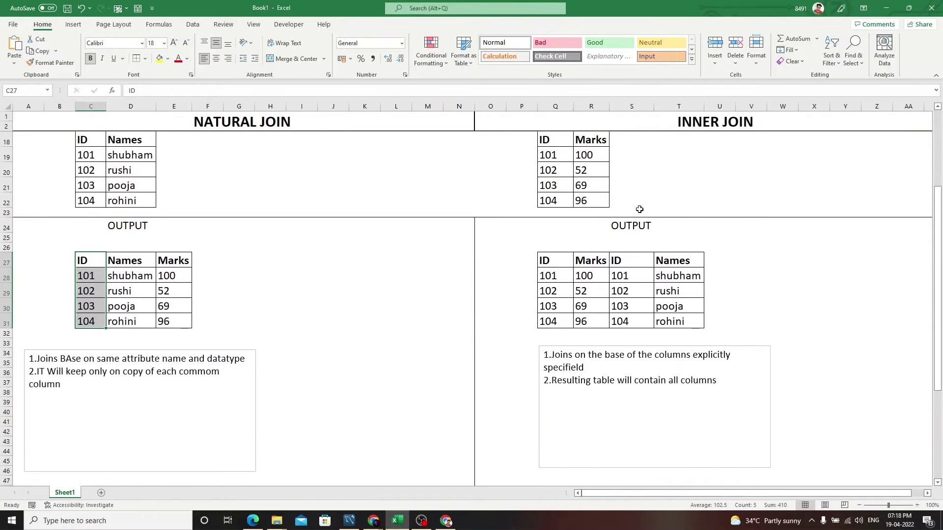
{"action": "left_click", "coordinate": [632, 259]}
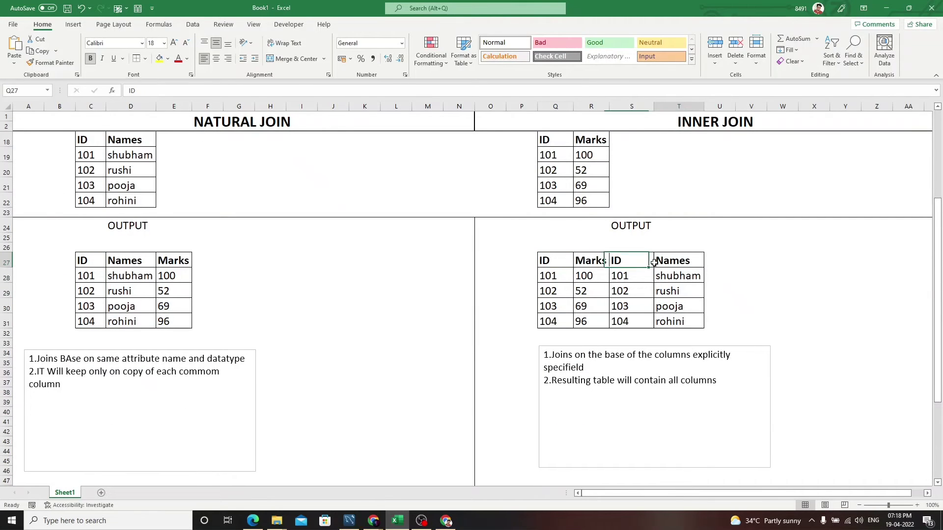
{"action": "scroll", "scroll_direction": "up", "scroll_amount": 3}
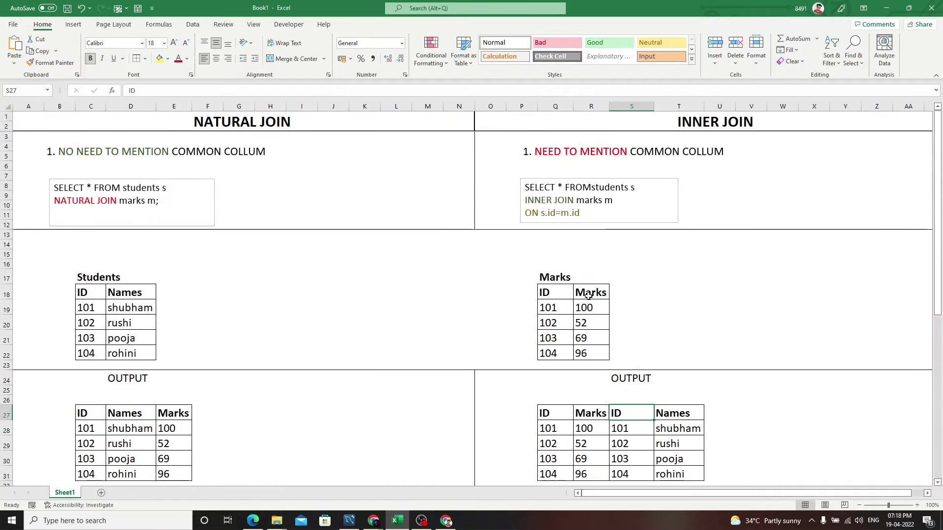
{"action": "double_click", "coordinate": [539, 187]}
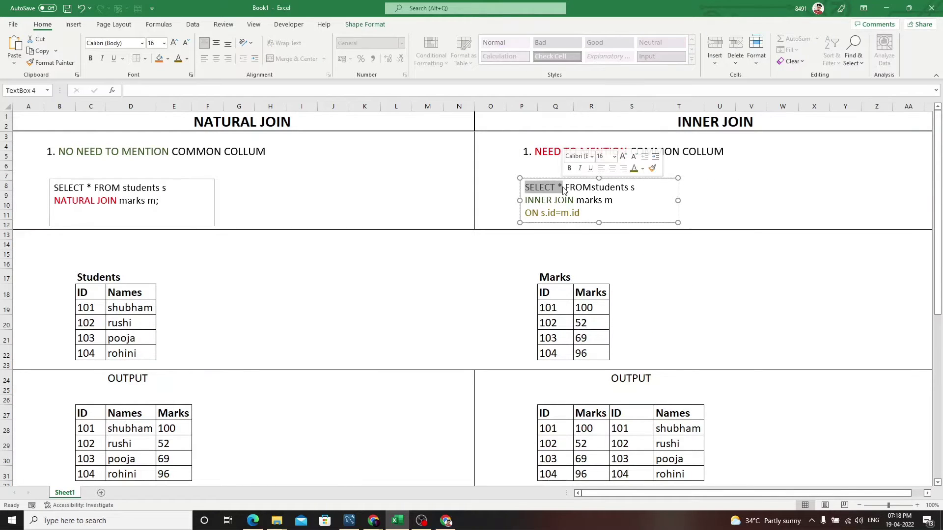
{"action": "scroll", "scroll_direction": "down", "scroll_amount": 3}
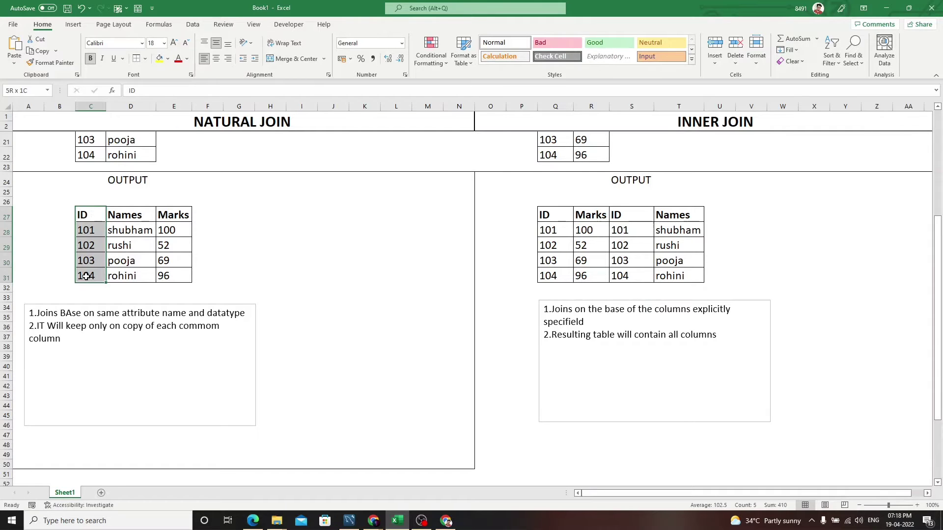
{"action": "left_click", "coordinate": [89, 230]}
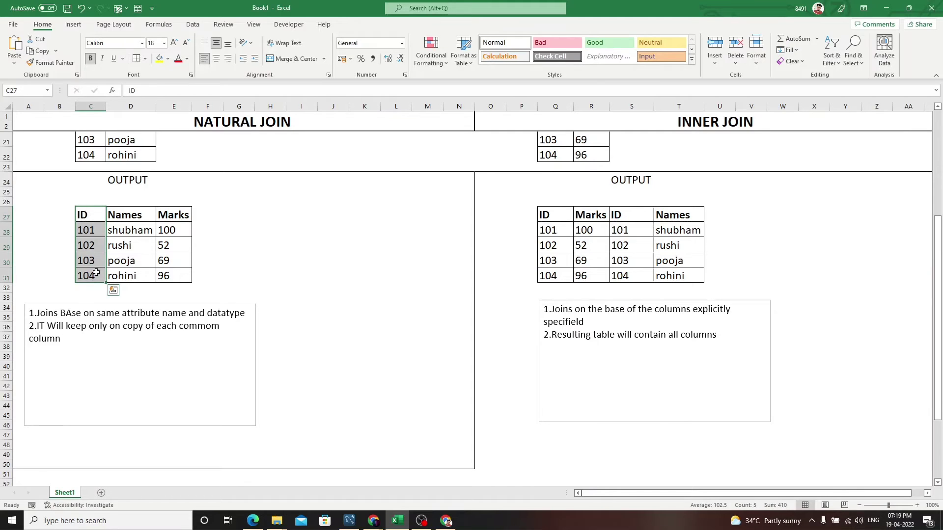
{"action": "scroll", "scroll_direction": "up", "scroll_amount": 3}
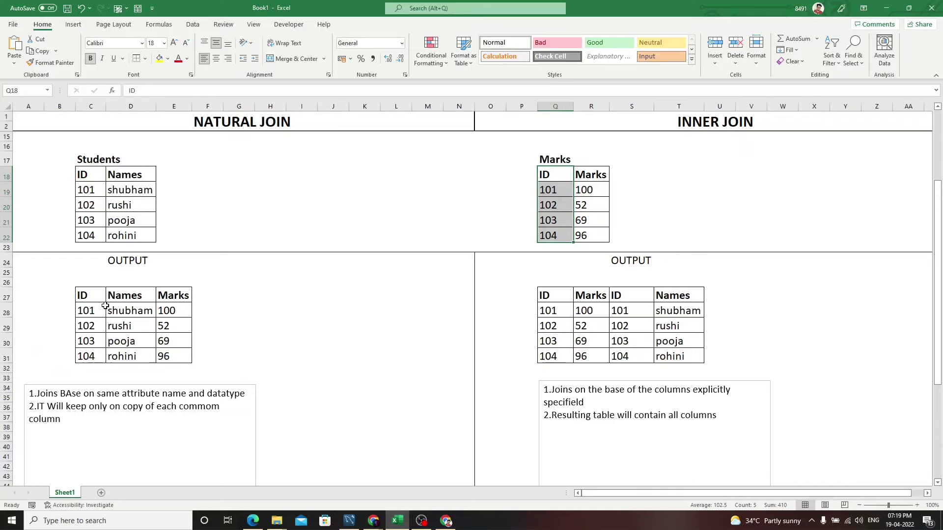
{"action": "left_click", "coordinate": [91, 174]}
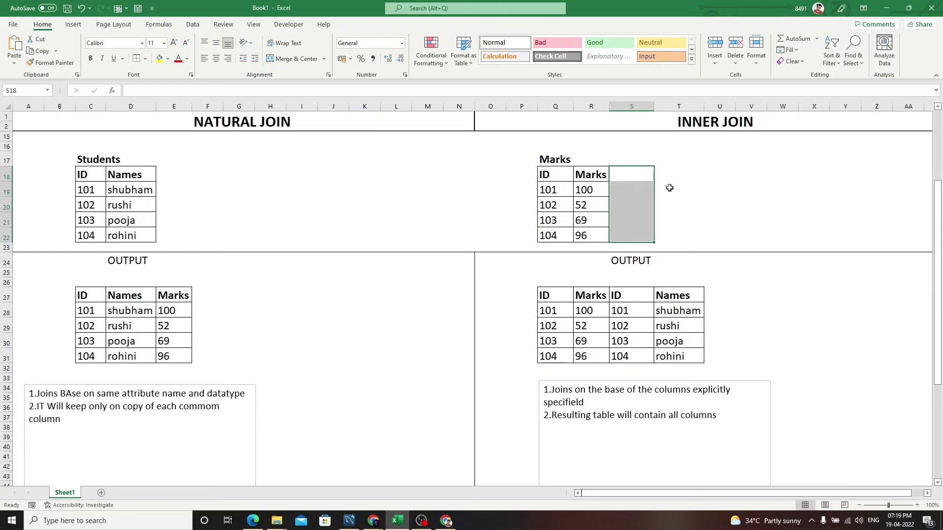
{"action": "left_click", "coordinate": [174, 260]}
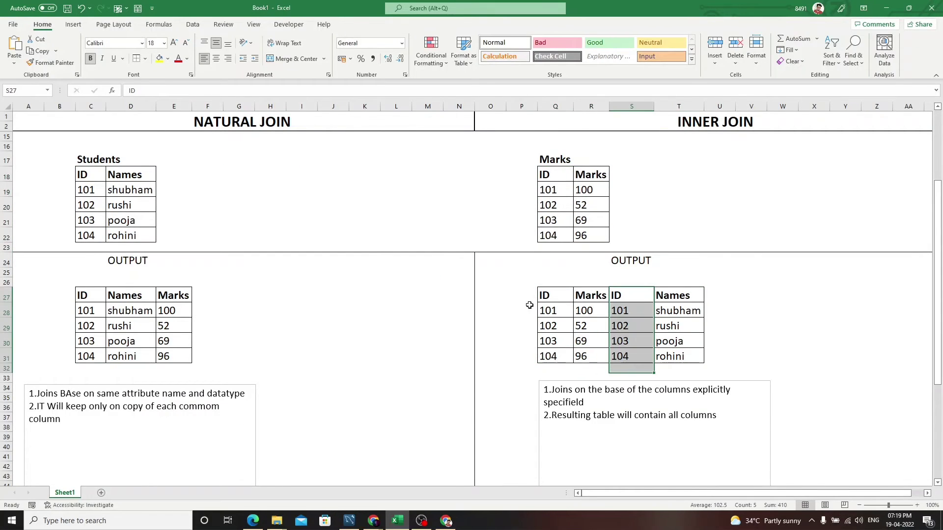
{"action": "scroll", "scroll_direction": "up", "scroll_amount": 3}
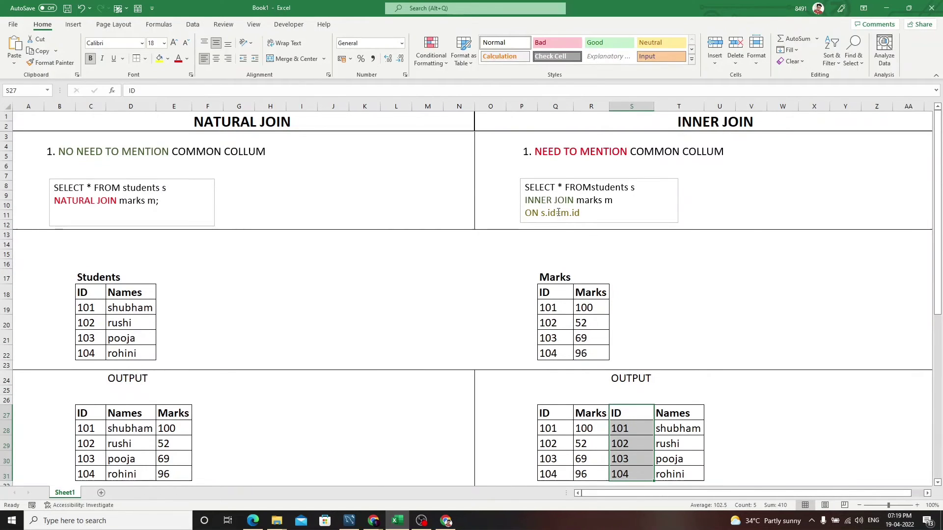
{"action": "left_click", "coordinate": [560, 212]}
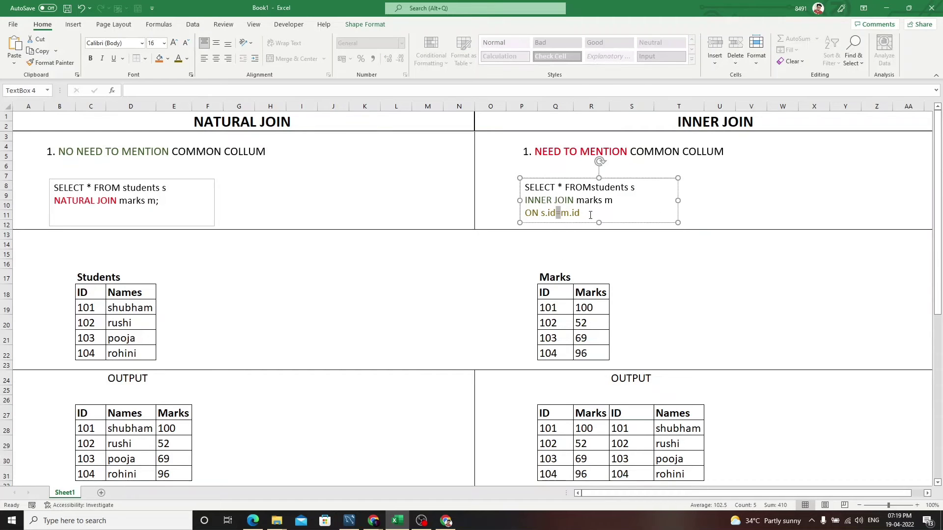
{"action": "scroll", "scroll_direction": "down", "scroll_amount": 3}
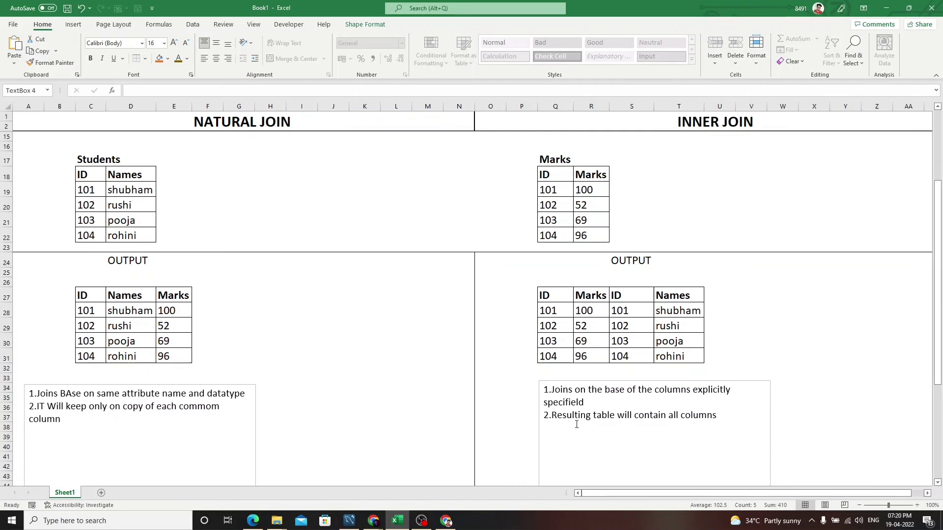
{"action": "mouse_move", "coordinate": [449, 287]}
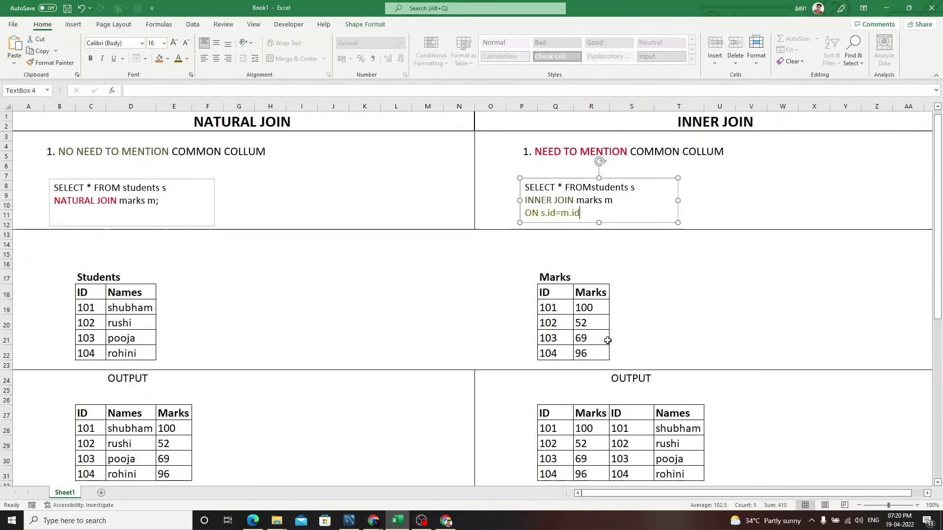
{"action": "mouse_move", "coordinate": [463, 207]}
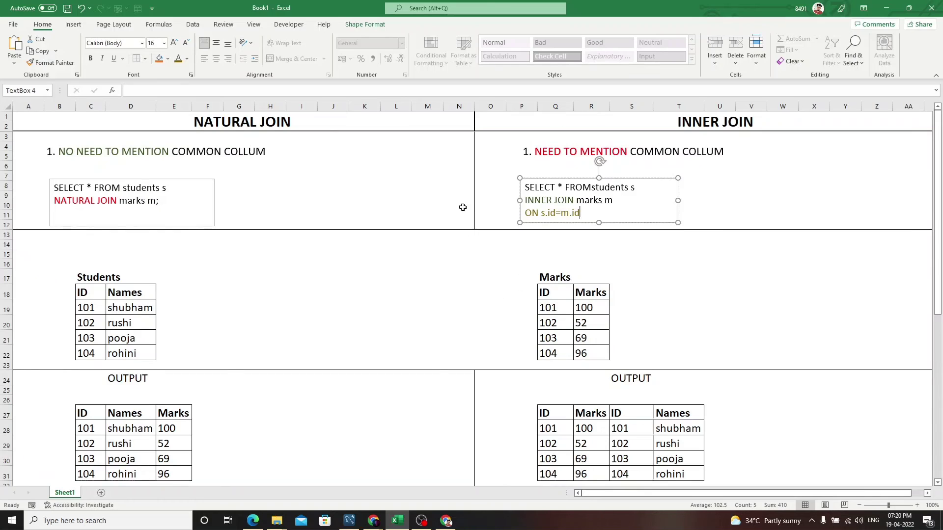
{"action": "left_click", "coordinate": [458, 307]}
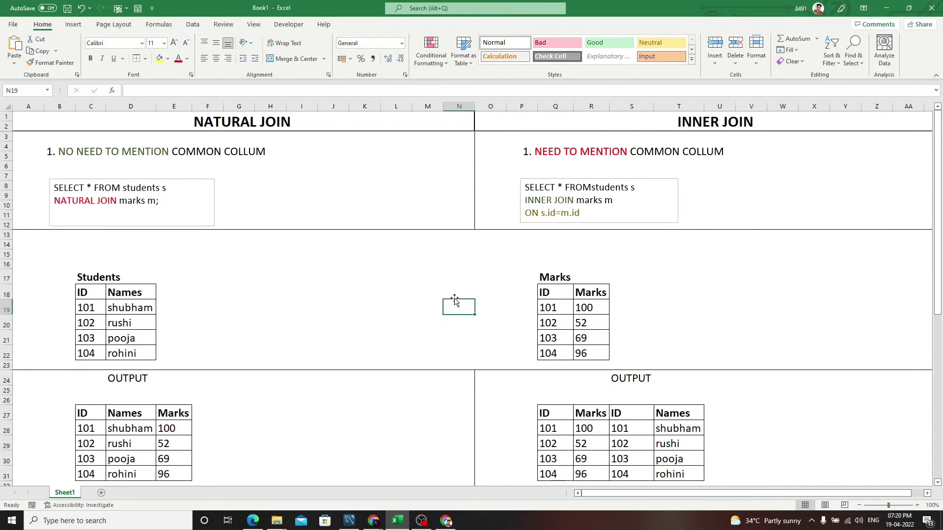
{"action": "left_click", "coordinate": [522, 276]}
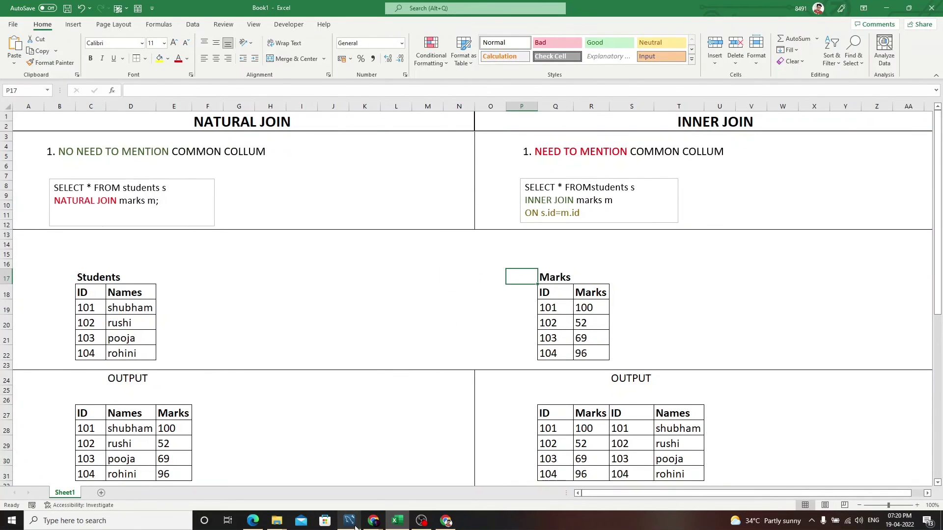
{"action": "left_click", "coordinate": [718, 253]}
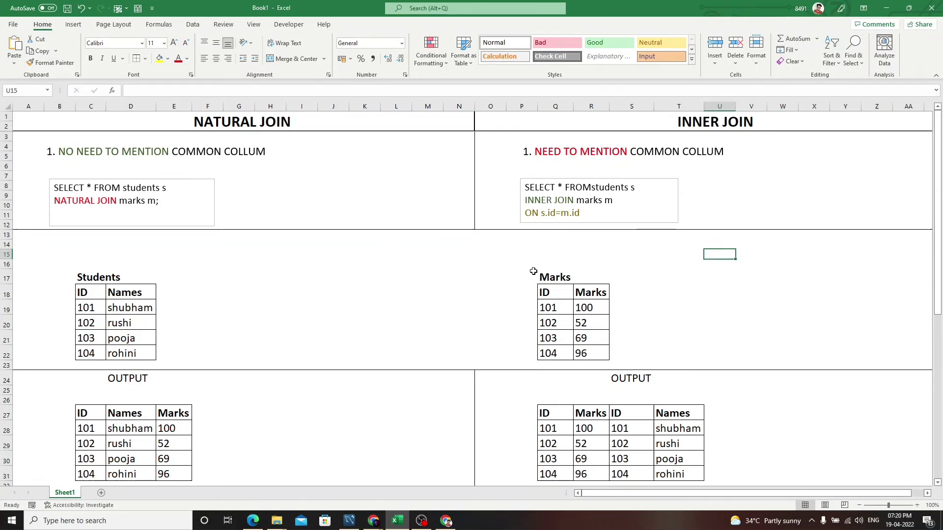
{"action": "left_click", "coordinate": [364, 253]}
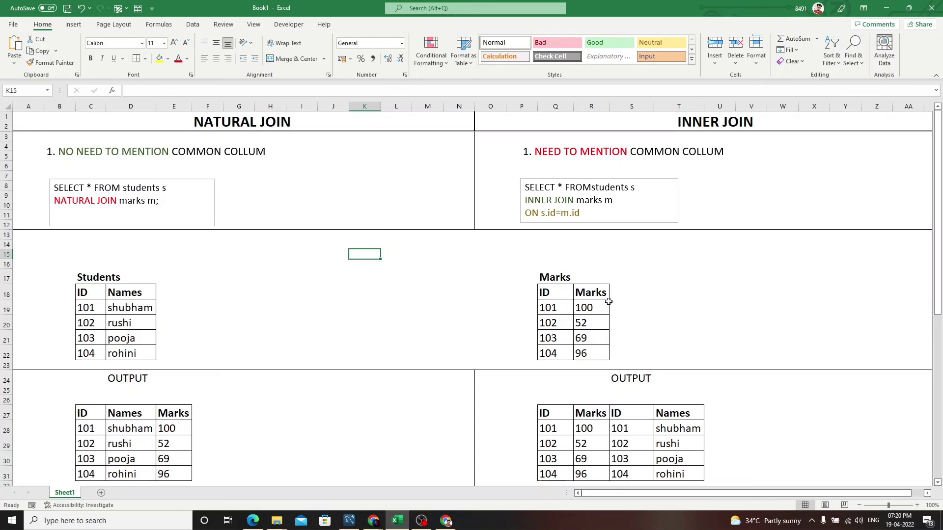
{"action": "mouse_move", "coordinate": [532, 217]}
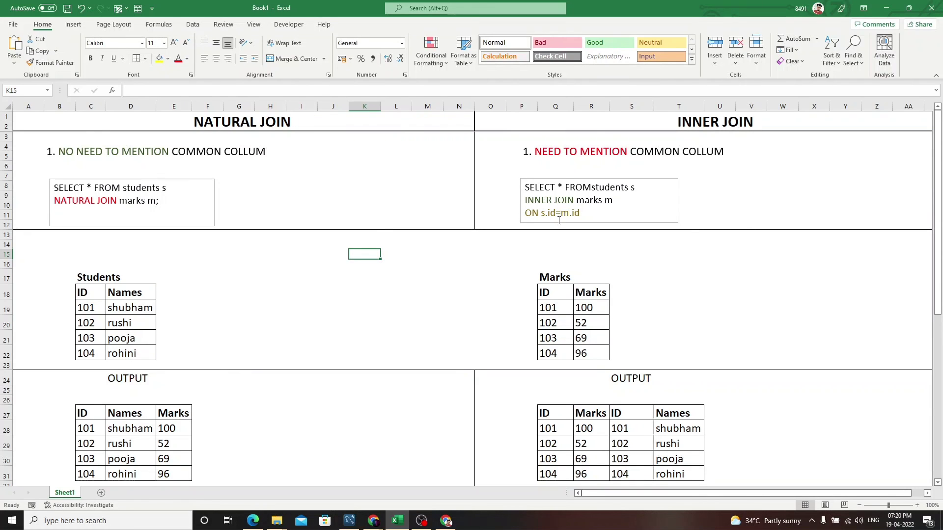
{"action": "left_click", "coordinate": [632, 263]}
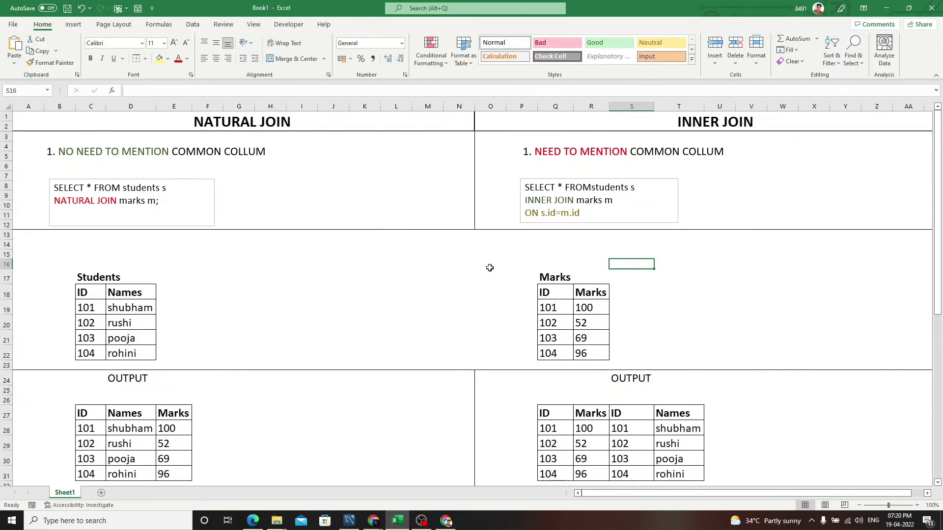
{"action": "left_click", "coordinate": [427, 276]}
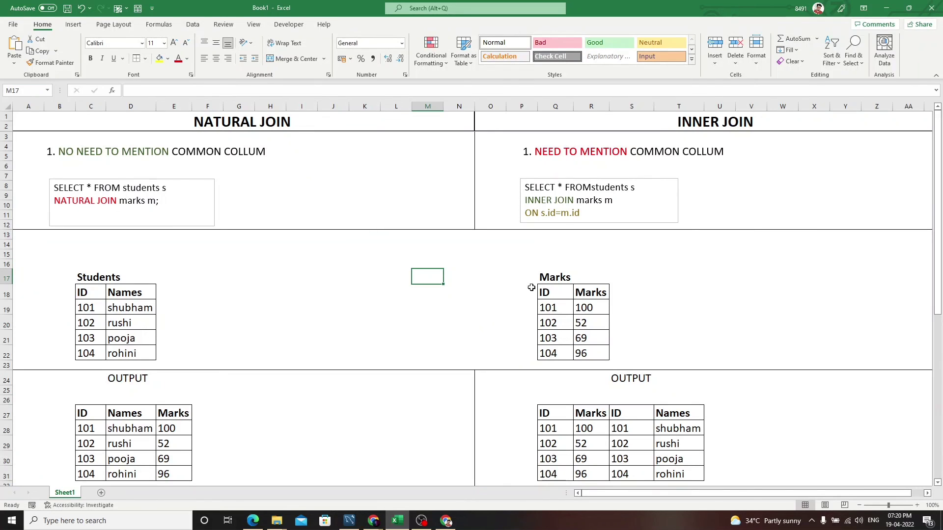
{"action": "left_click", "coordinate": [521, 264]}
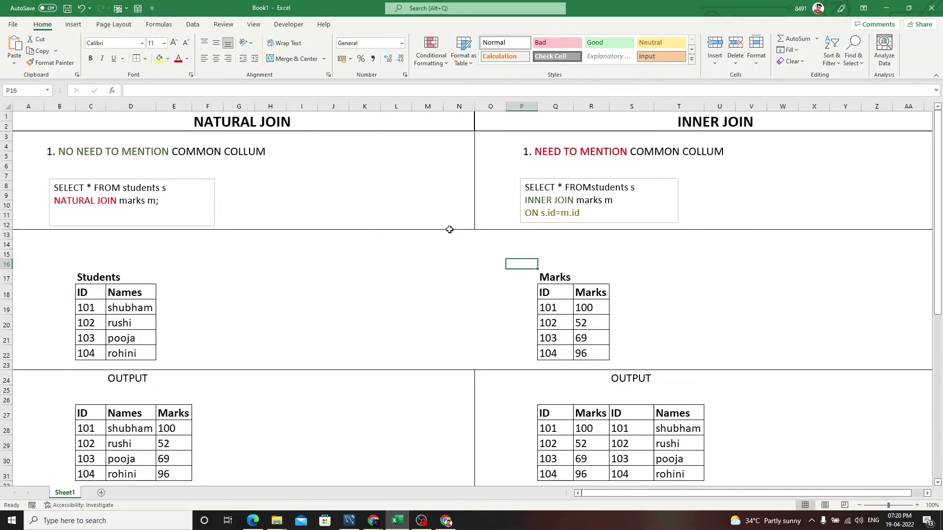
{"action": "mouse_move", "coordinate": [689, 253]}
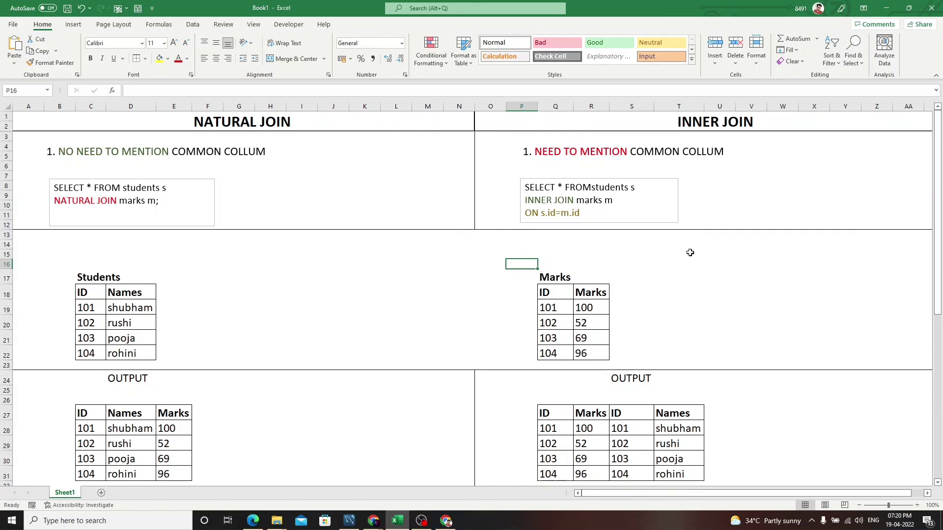